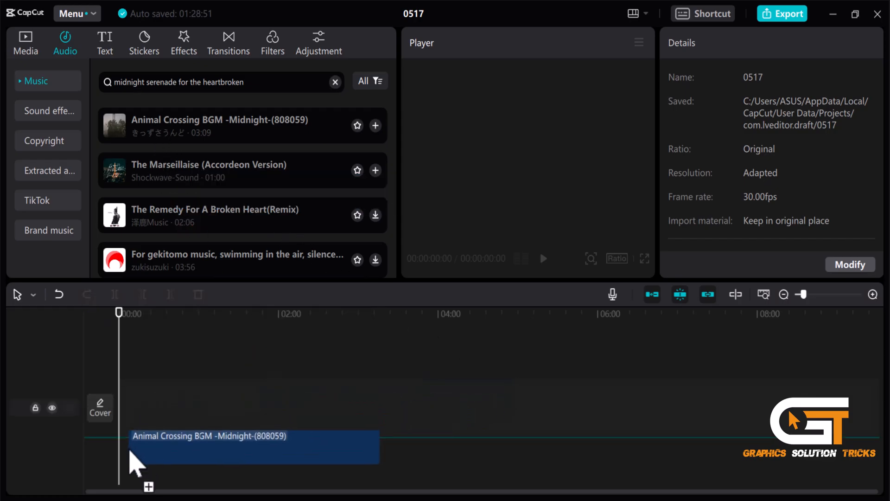
Place the Animal Crossing BGM track on the audio track at 00:00
left_click(245, 455)
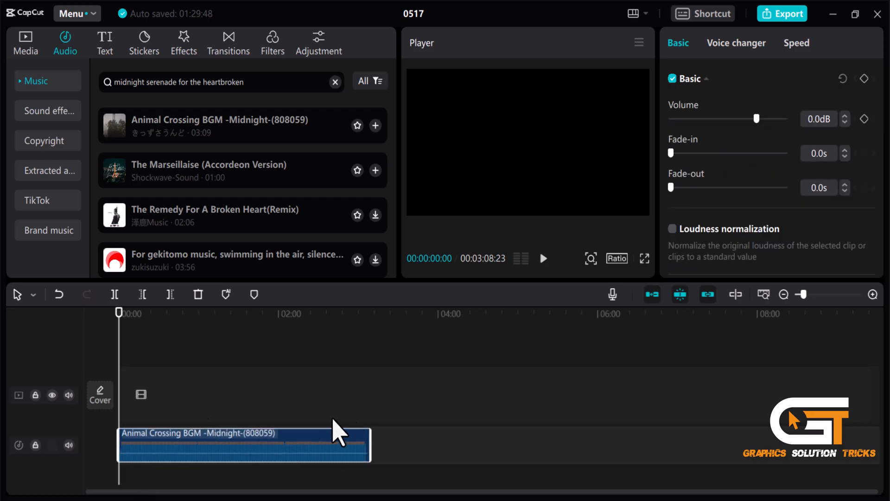
left_click(25, 38)
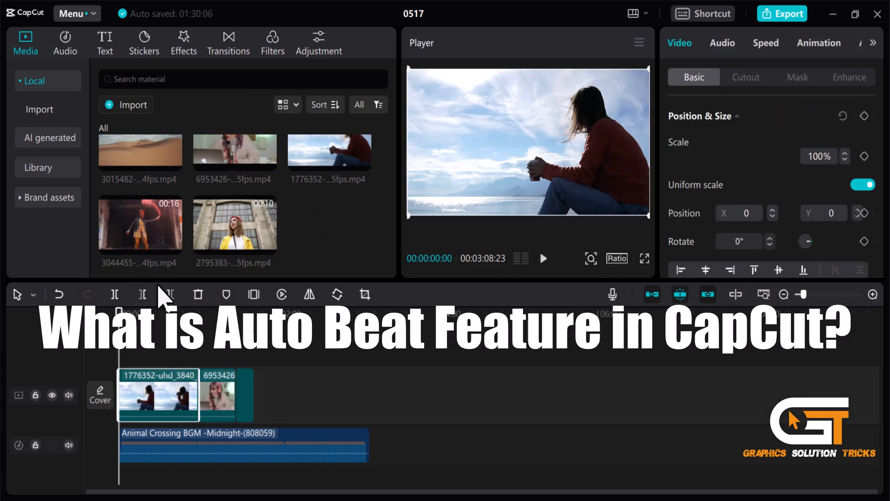
Line up the imported Media > Local video clips end to end and zoom in on the timeline
left_click(140, 224)
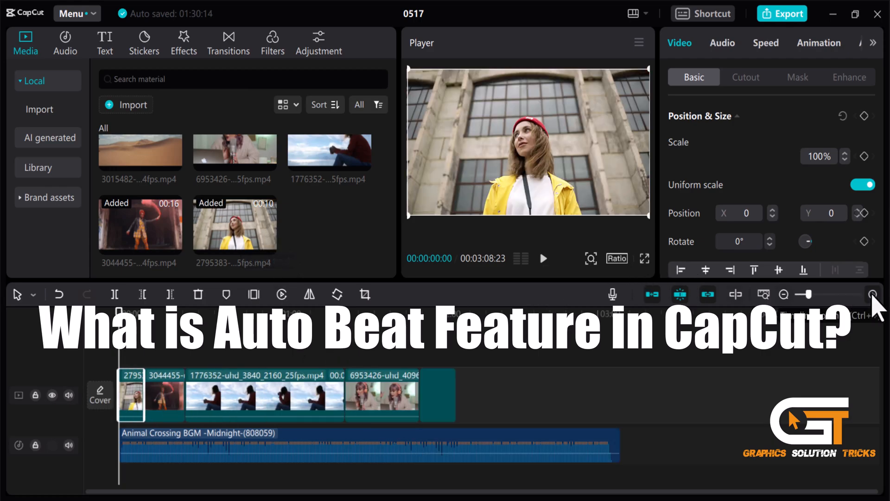
left_click(872, 295)
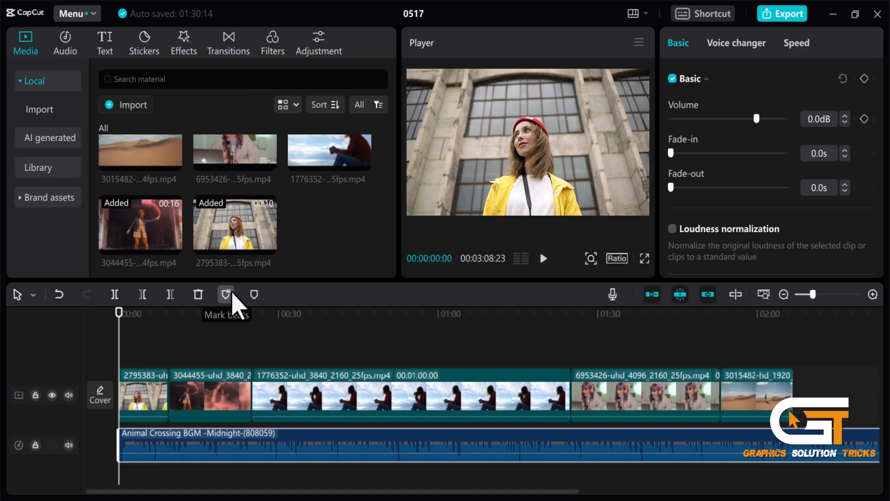
Mark the Animal Crossing music track with Beats 1 markers
left_click(226, 294)
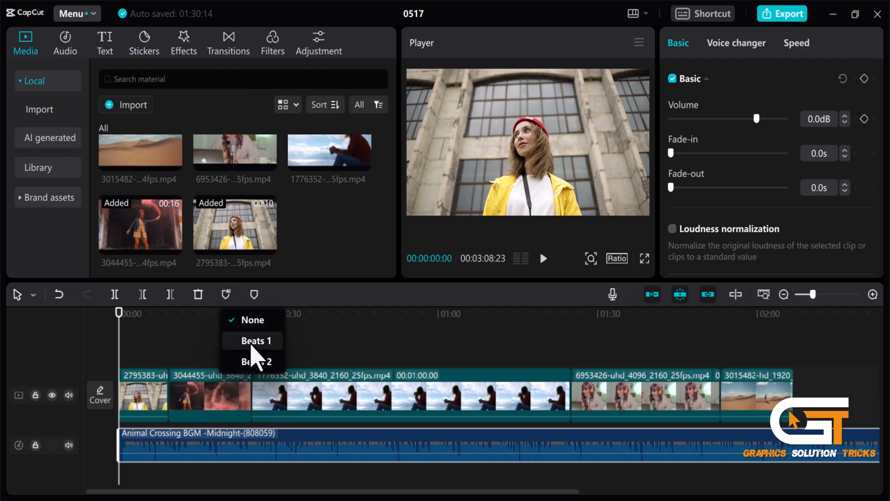
mouse_move(256, 331)
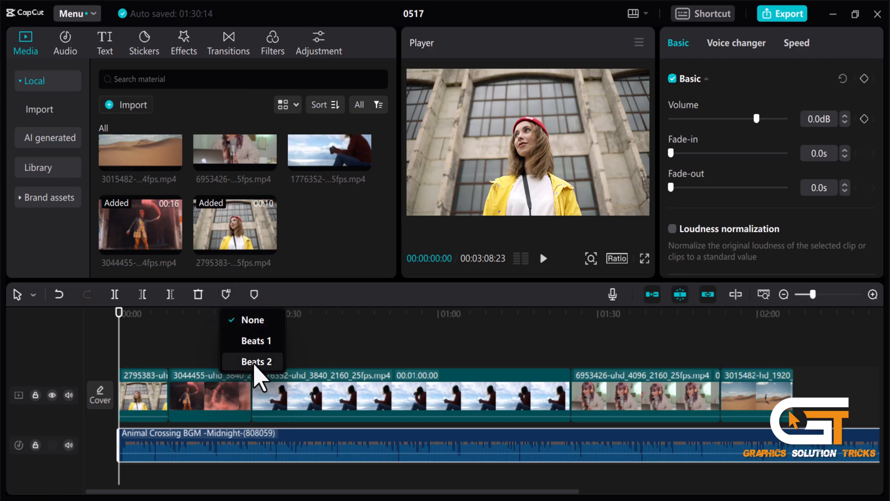
mouse_move(262, 354)
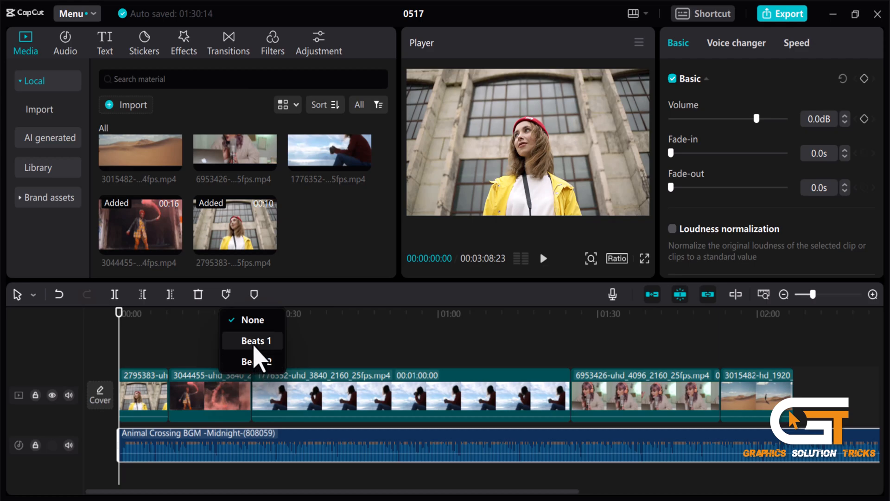
left_click(255, 341)
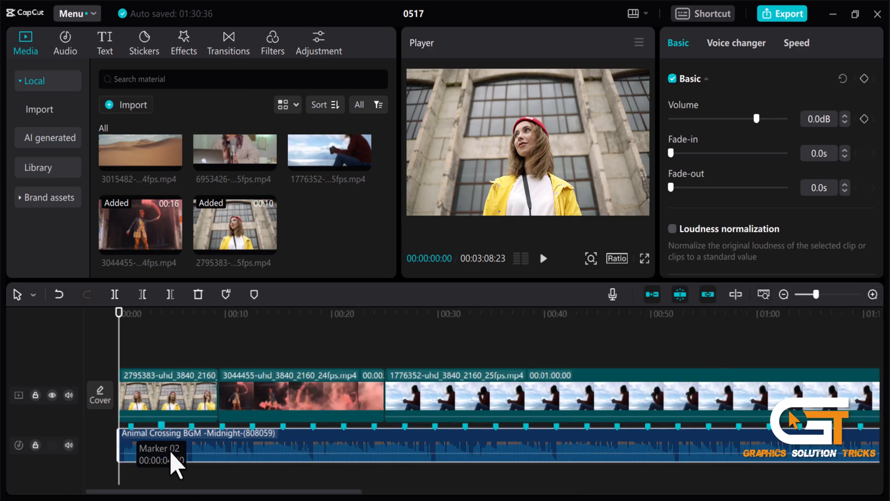
Start Player preview playback of the beat-marked timeline from the beginning
left_click(544, 259)
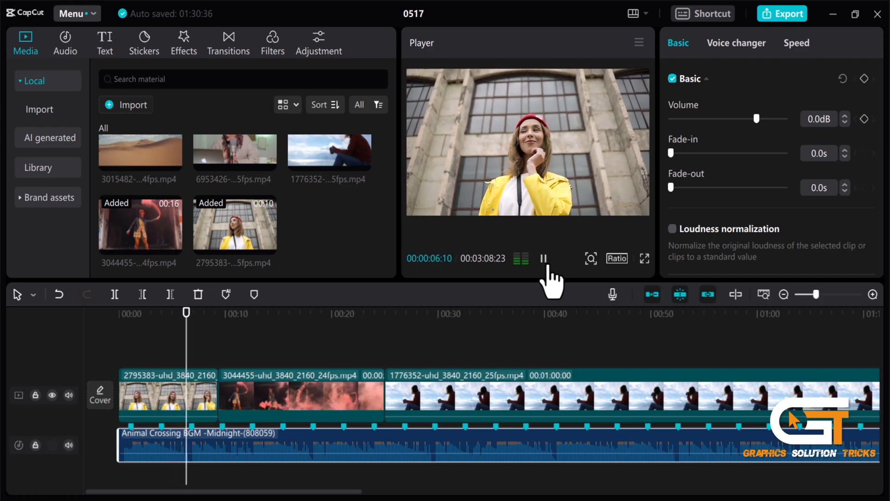
Pause the Player preview and return the playhead near 00:00
left_click(543, 258)
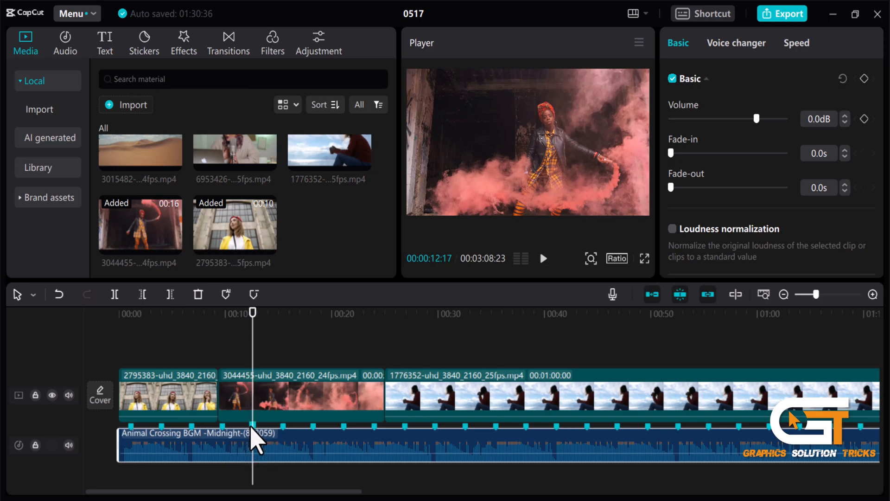
left_click(126, 313)
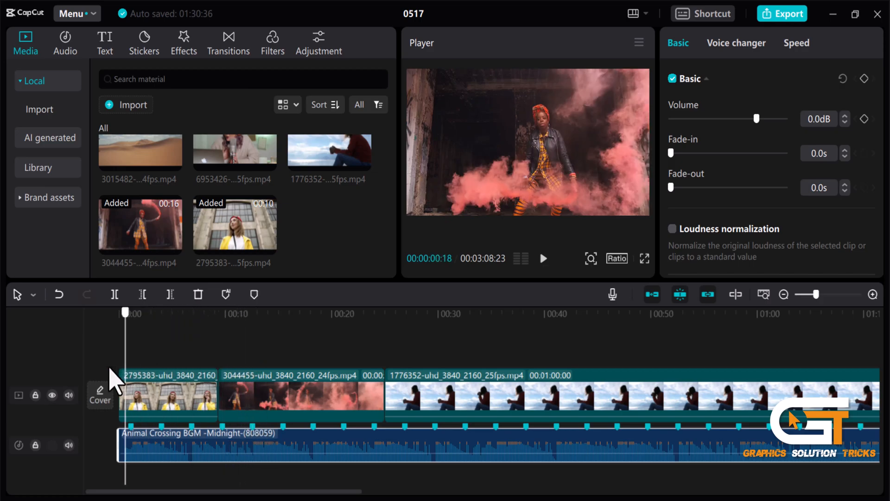